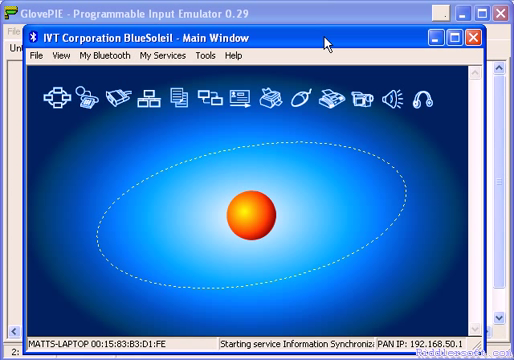
mouse_move(256, 218)
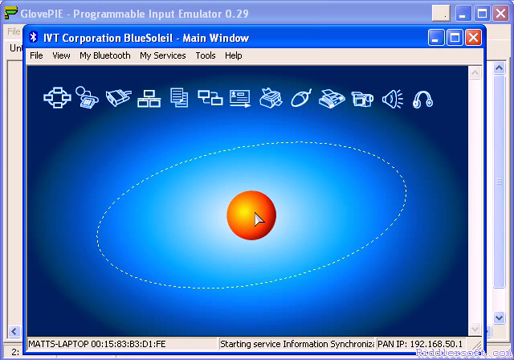
mouse_move(256, 210)
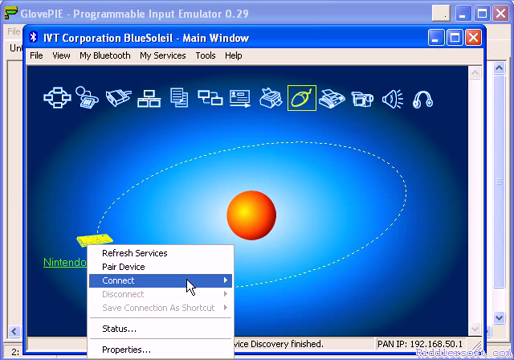
Step: Connect to the discovered Nintendo remote from BlueSoleil's device list
left_click(128, 290)
type("wi")
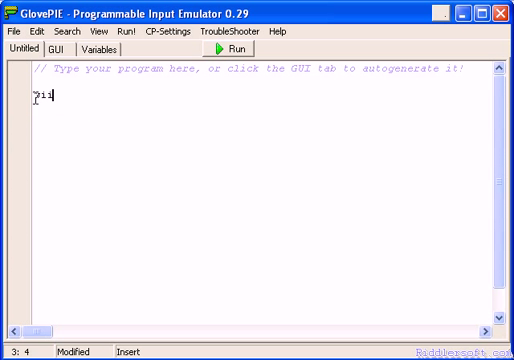
Step: Enter 'wiimote1.Led1 = true' in GlovePIE, run the script once, then stop it
type("imote1.led1 =")
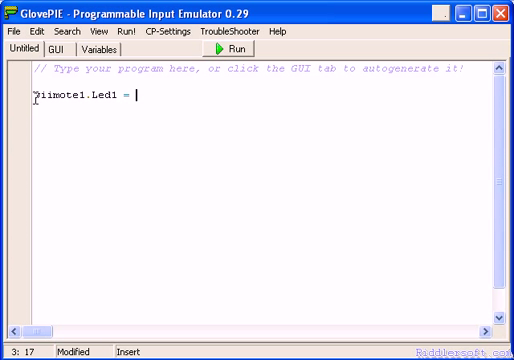
type("tur")
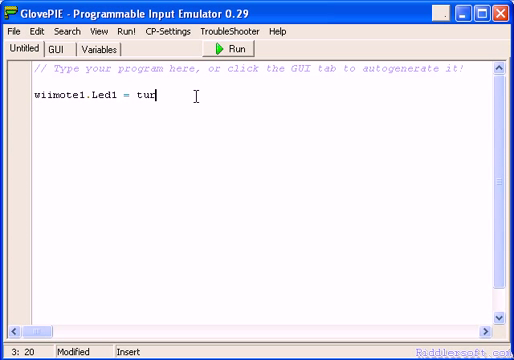
type("e")
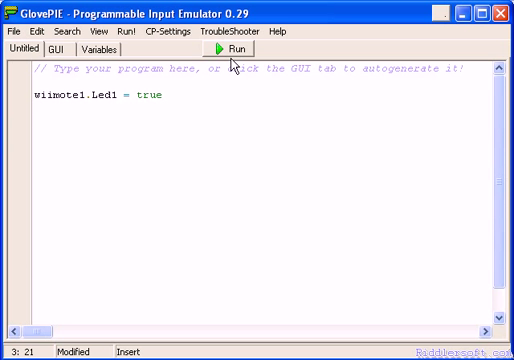
left_click(240, 51)
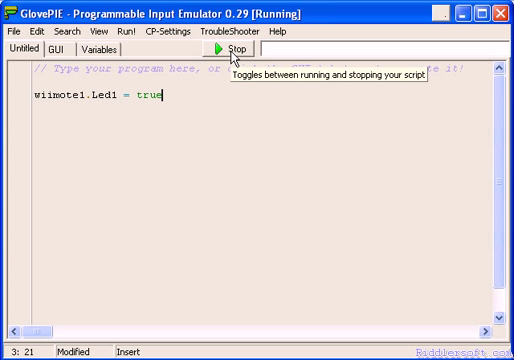
left_click(236, 50)
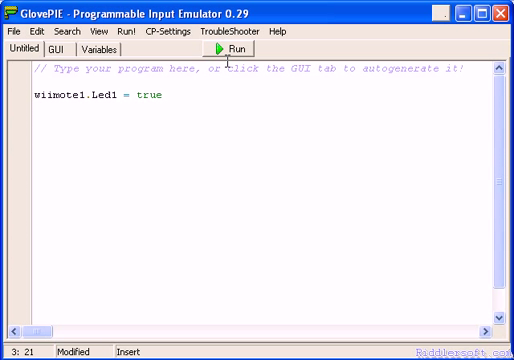
mouse_move(143, 161)
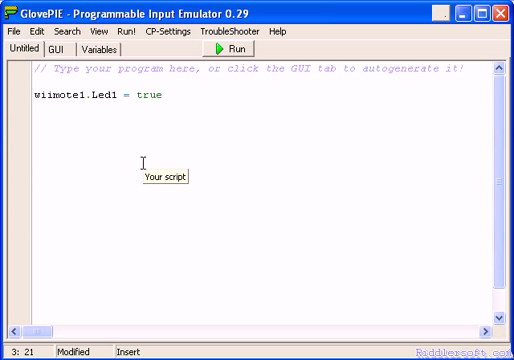
mouse_move(143, 165)
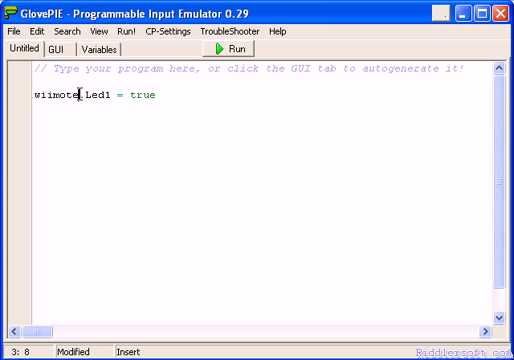
Step: Run the 'wiimote2.Led1 = true' script once, then stop it
left_click(238, 50)
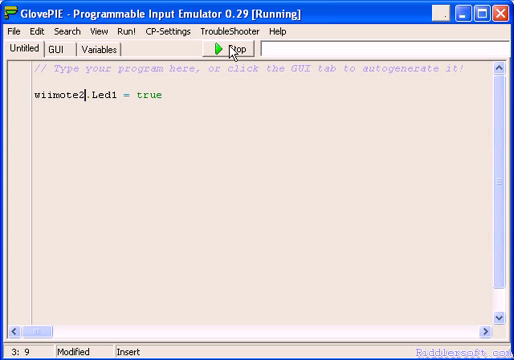
mouse_move(240, 51)
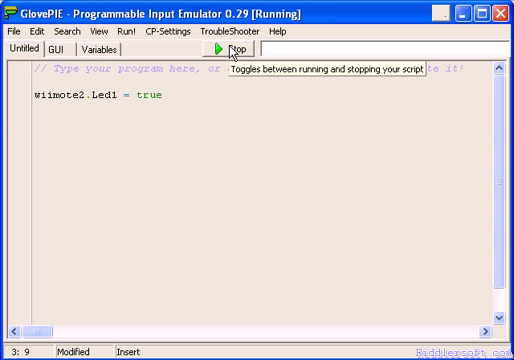
mouse_move(232, 55)
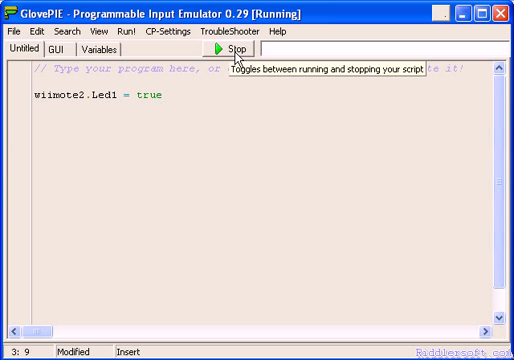
left_click(237, 50)
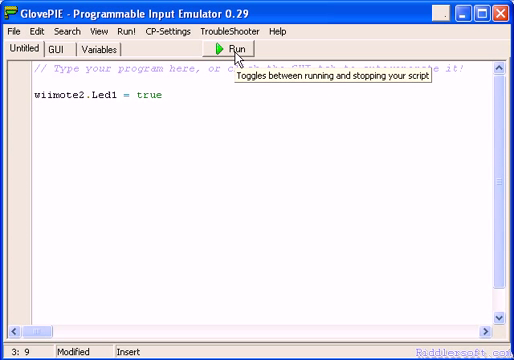
mouse_move(240, 56)
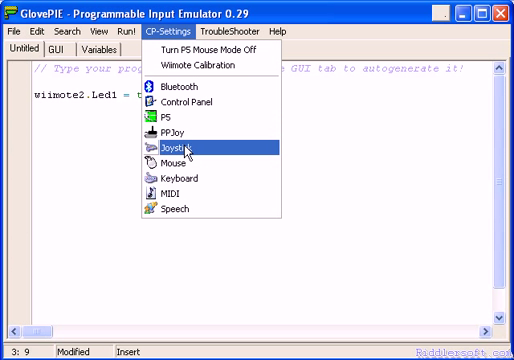
Step: Open Game Controllers and view the first Bluetooth HID Joystick's properties
left_click(162, 151)
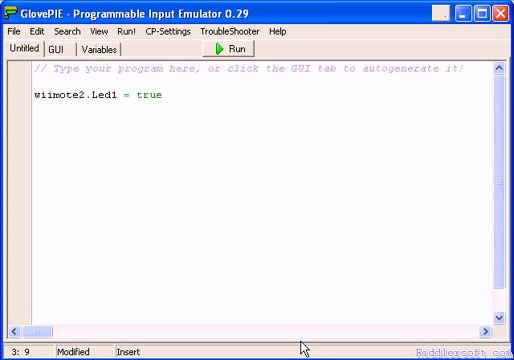
mouse_move(322, 222)
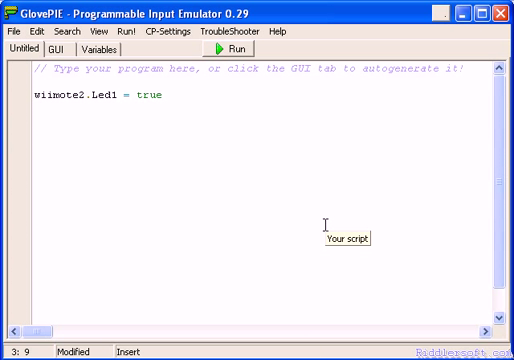
left_click(165, 33)
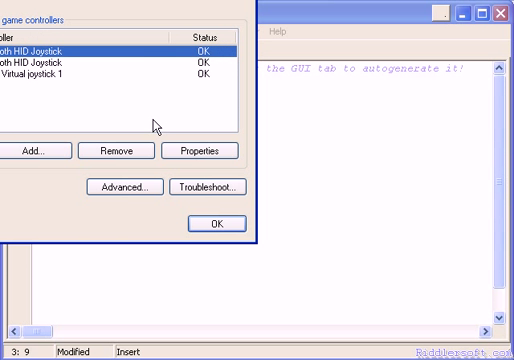
left_click(214, 150)
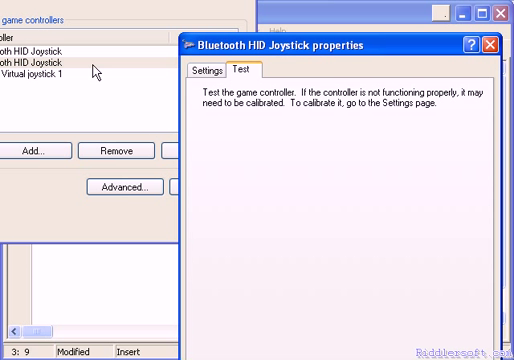
mouse_move(241, 74)
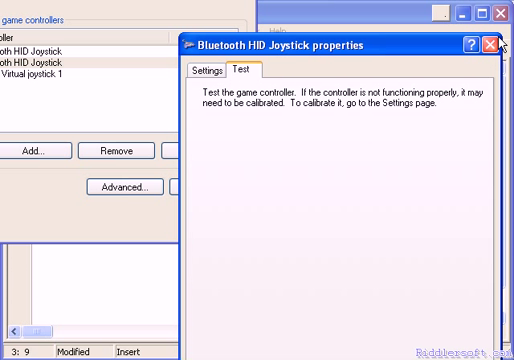
left_click(489, 46)
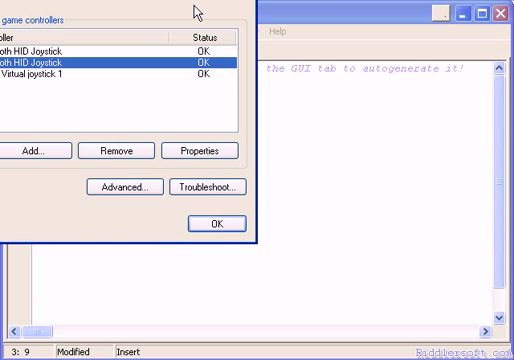
Step: Check the second Bluetooth HID Joystick's Test page, then close the controller list
left_click(214, 150)
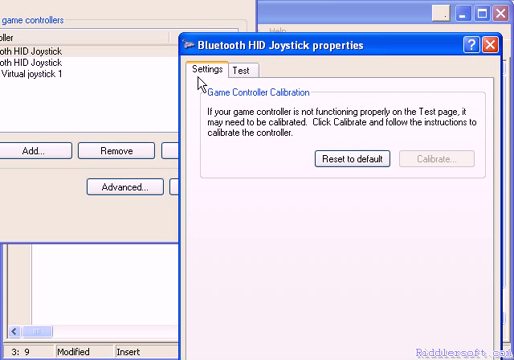
left_click(228, 71)
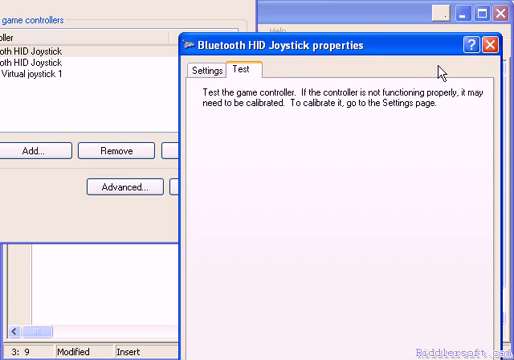
left_click(498, 45)
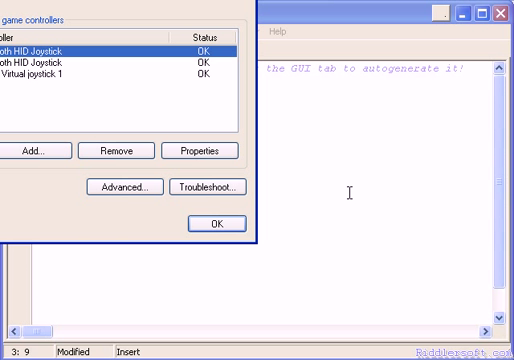
left_click(218, 223)
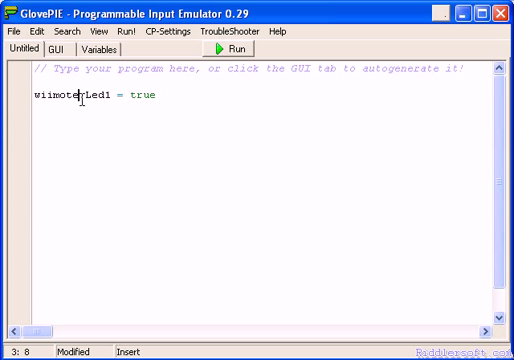
Step: Change the script to 'wiimote.Led1 = true', run it, then stop it
type("2.")
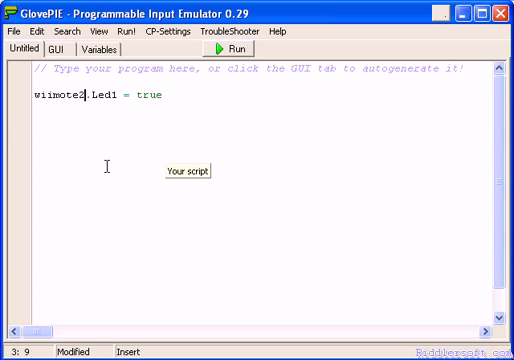
mouse_move(110, 165)
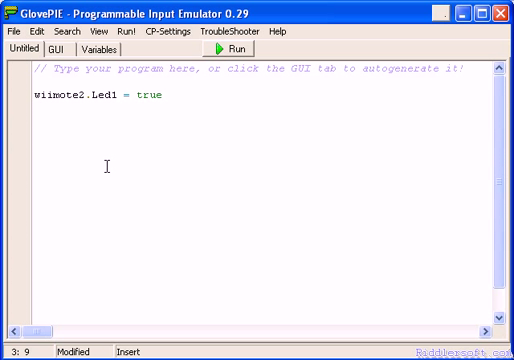
left_click(238, 50)
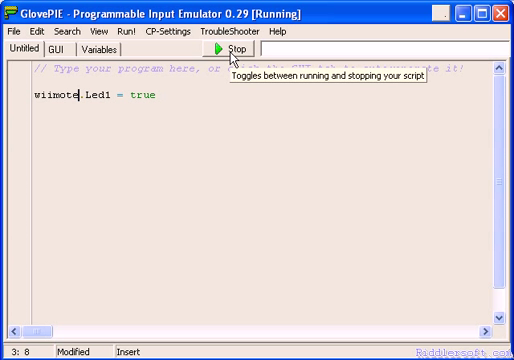
left_click(235, 49)
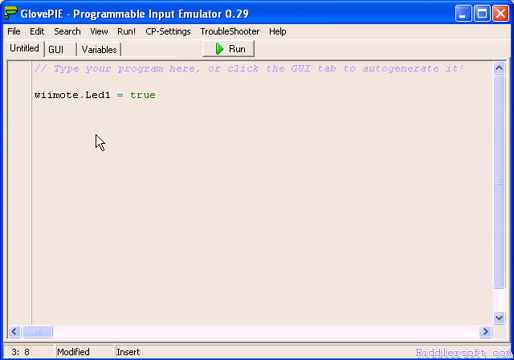
mouse_move(72, 96)
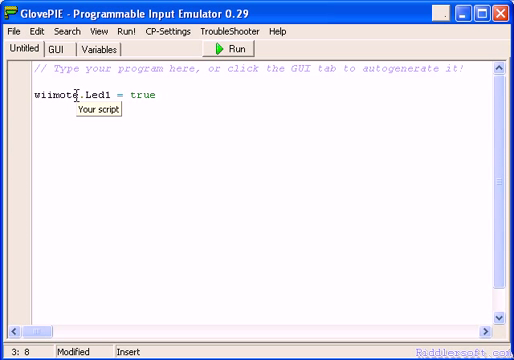